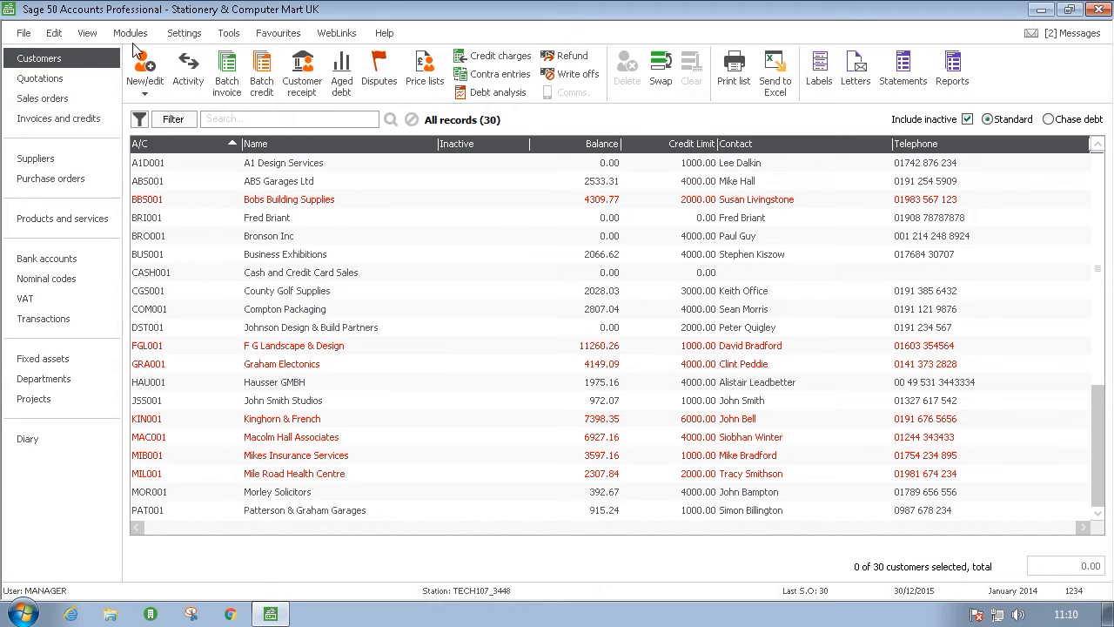
mouse_move(384, 34)
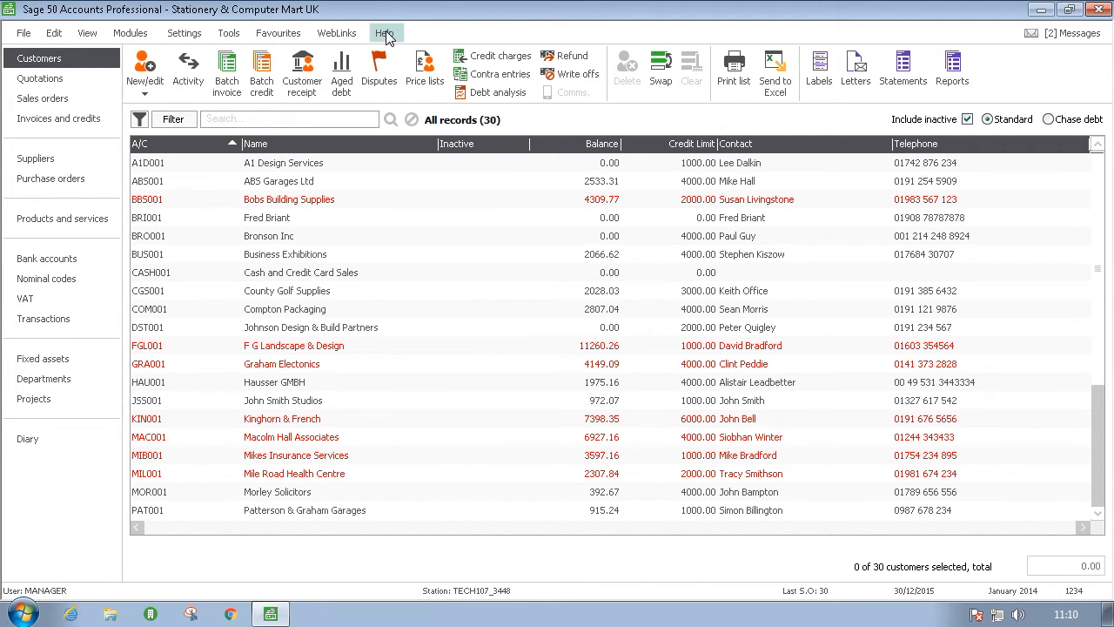
Show Help > About and follow the Data Directory link to the ACCDATA folder
click(384, 33)
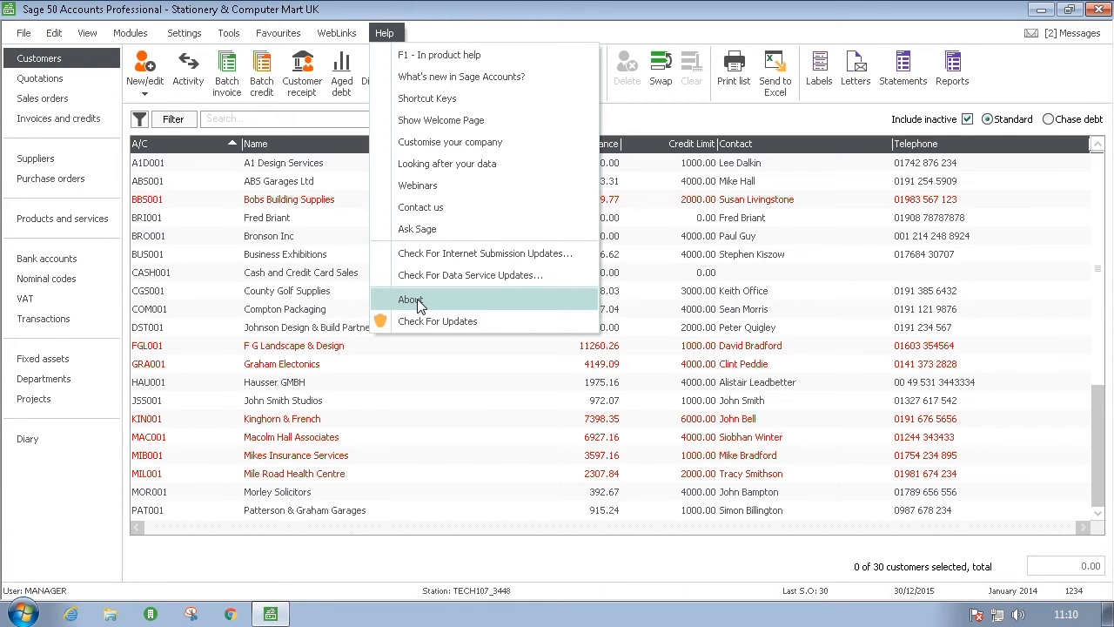
click(411, 299)
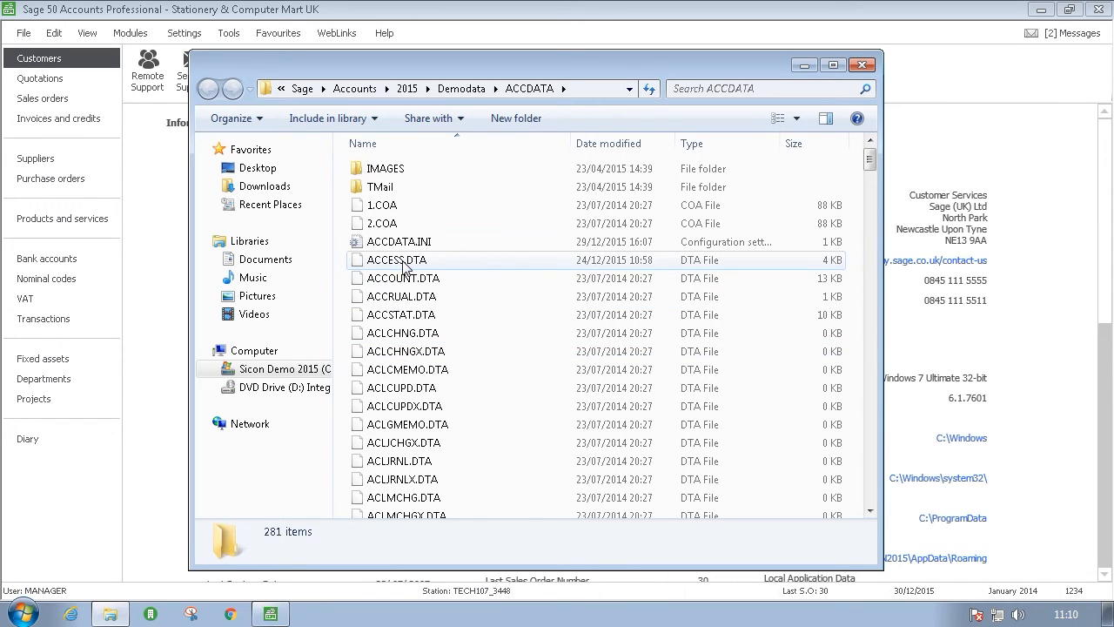
Rename QUEUE.DTA to QUEUE.OLD and confirm the extension-change warning
click(395, 259)
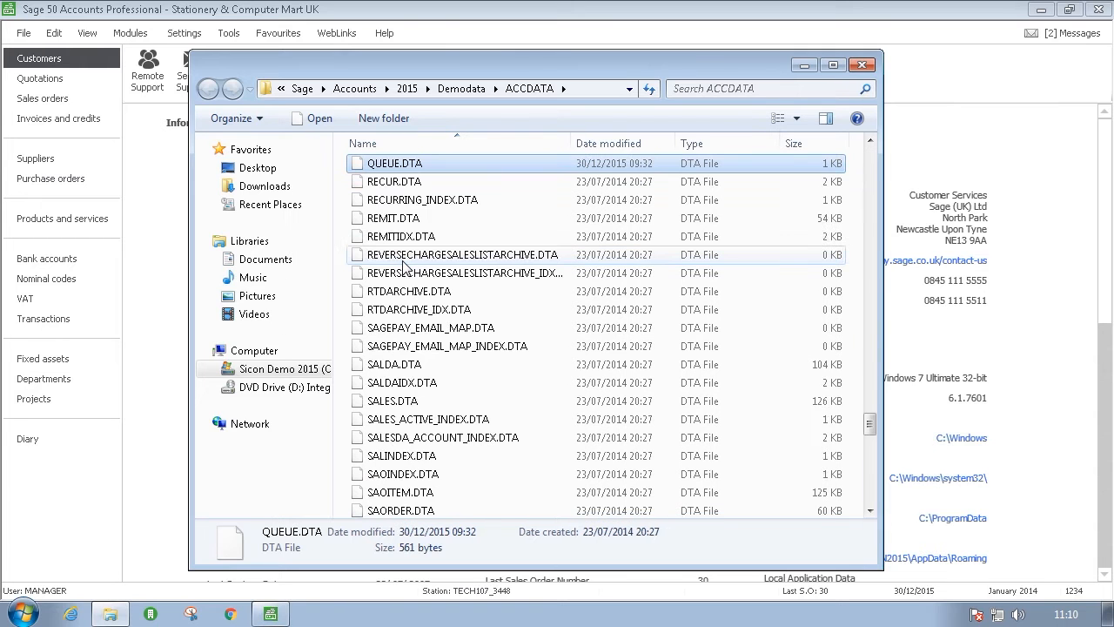
mouse_move(411, 160)
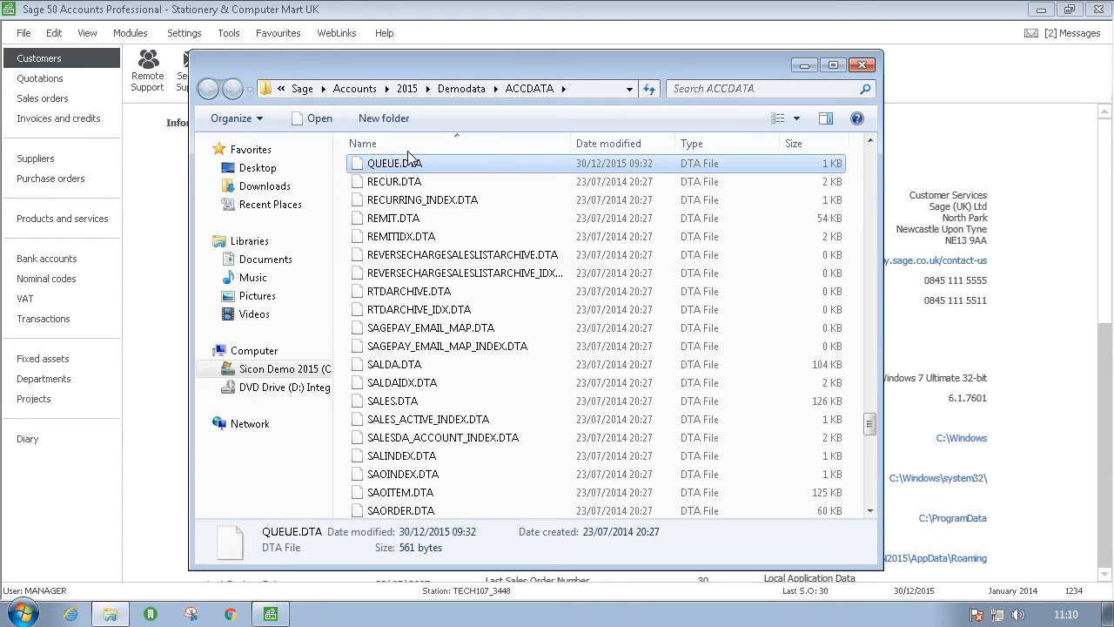
mouse_move(409, 164)
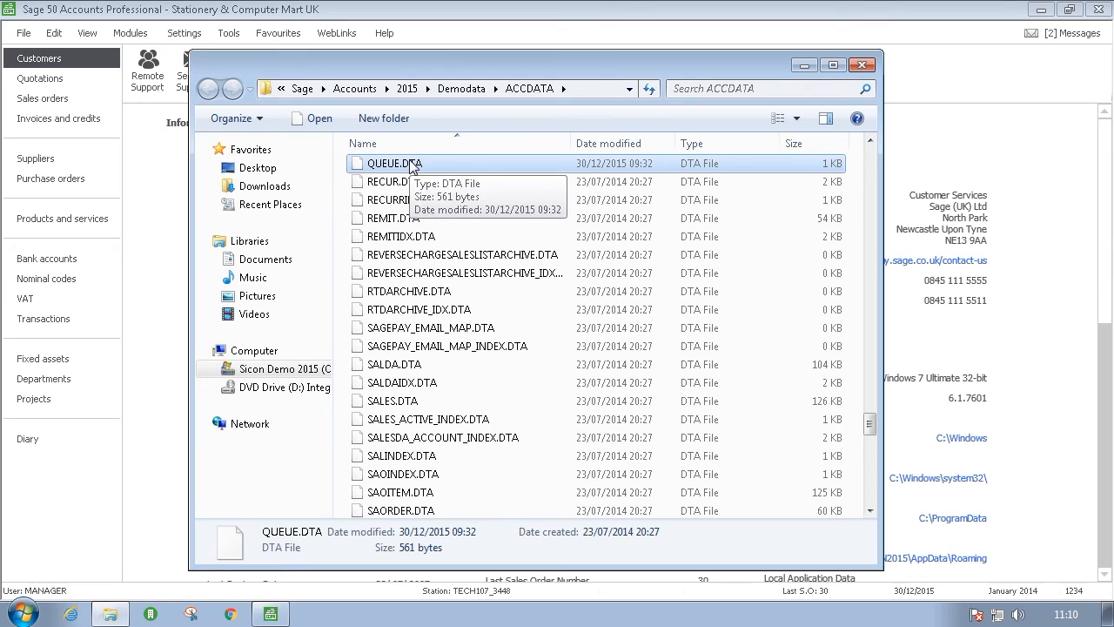
right_click(394, 163)
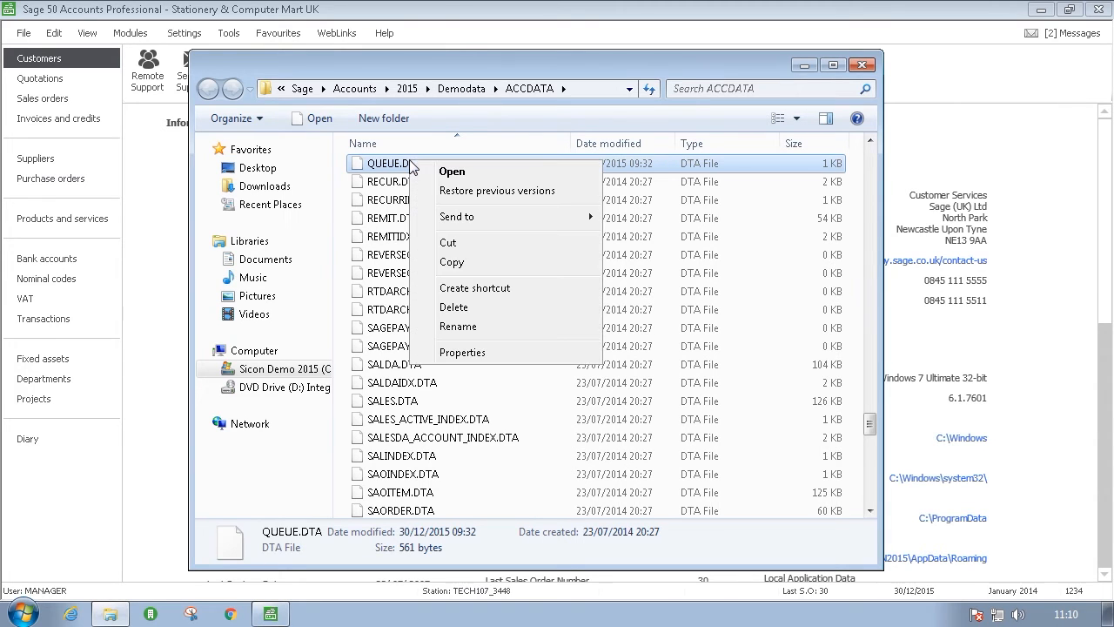
mouse_move(456, 328)
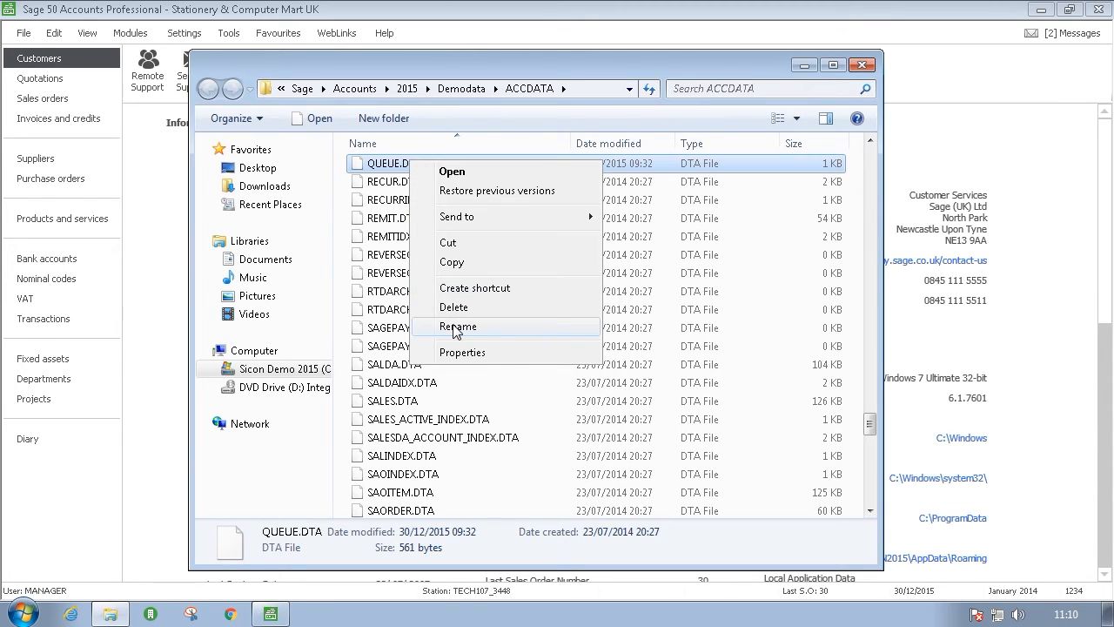
click(456, 328)
text(O)
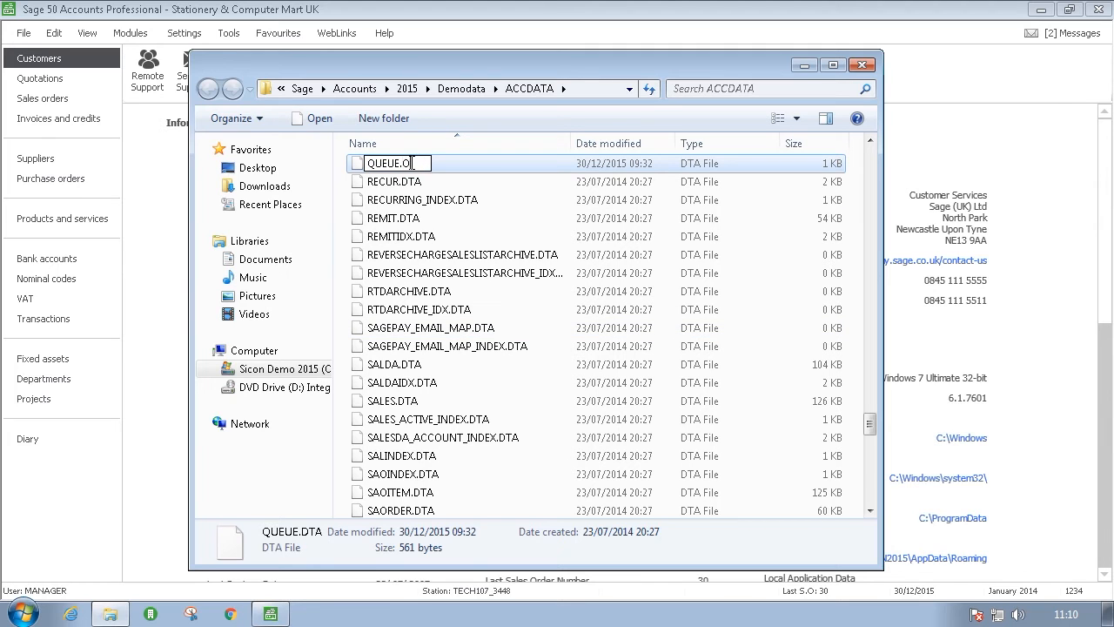
text(LD)
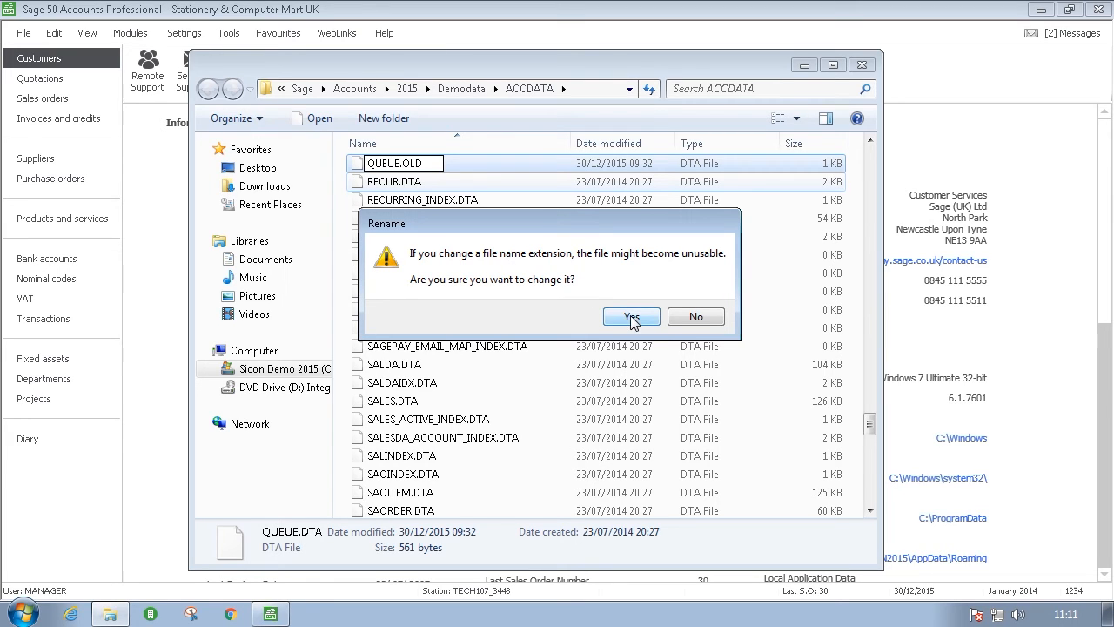
click(630, 316)
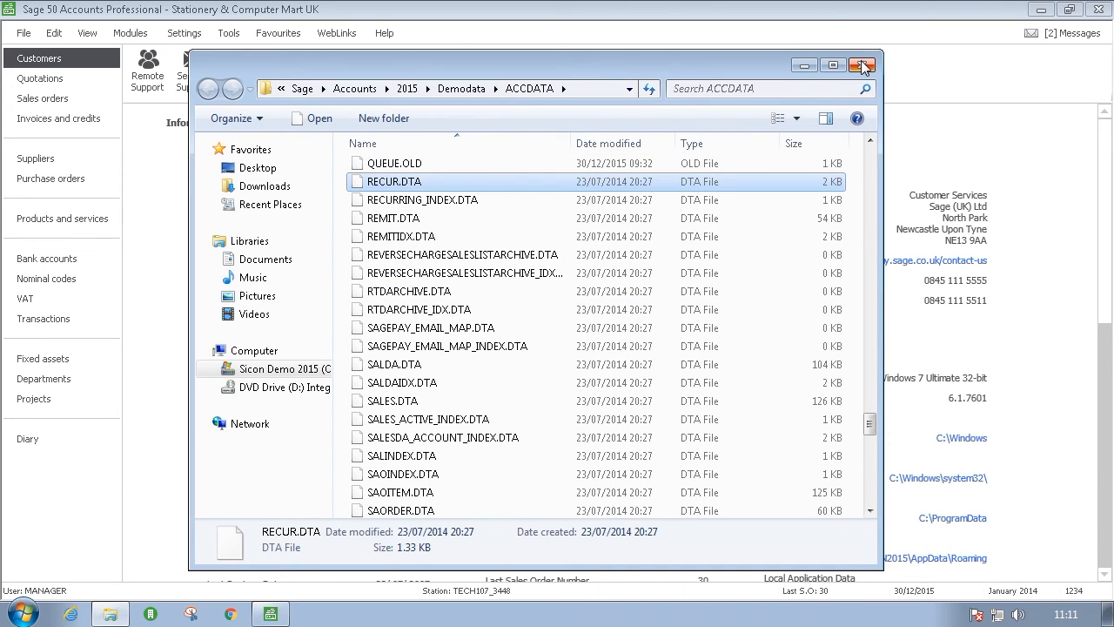
Close the ACCDATA window and show Sage's File menu with the Back up command
click(860, 66)
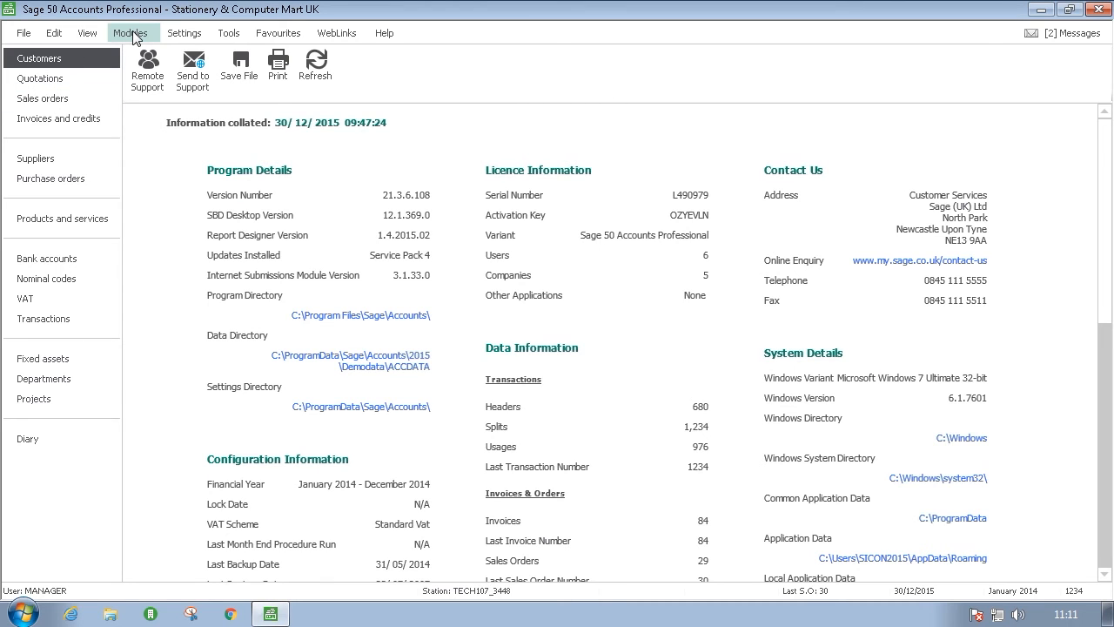
mouse_move(77, 42)
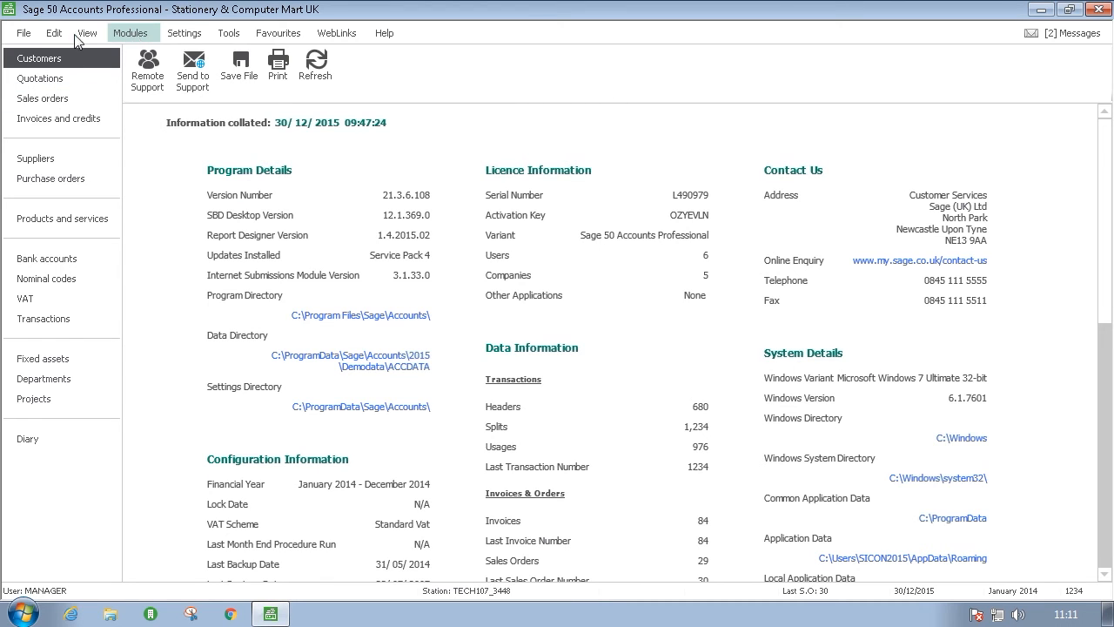
click(24, 32)
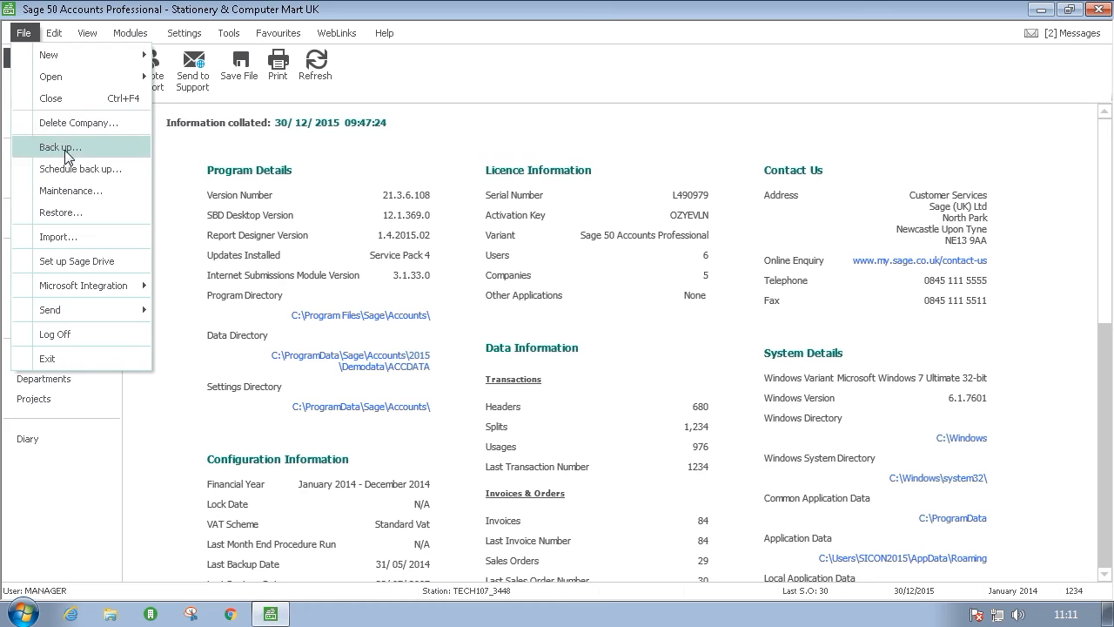